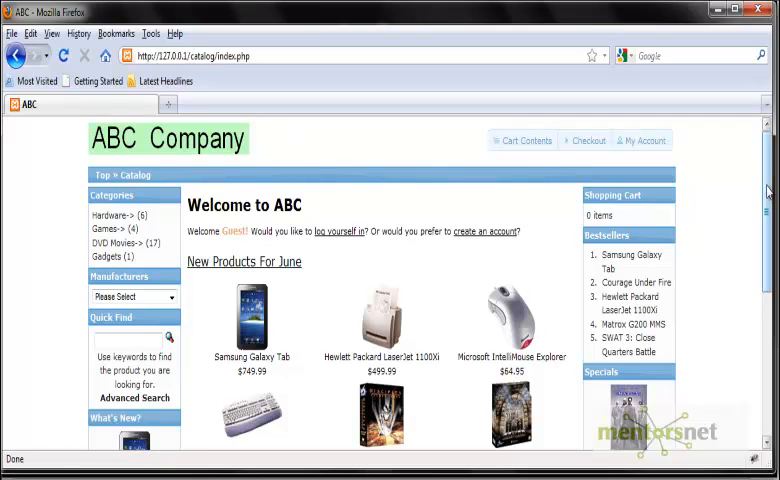
# View the Samsung Galaxy Tab page and highlight the connectivity paragraph of its description.
pyautogui.scroll(-3)
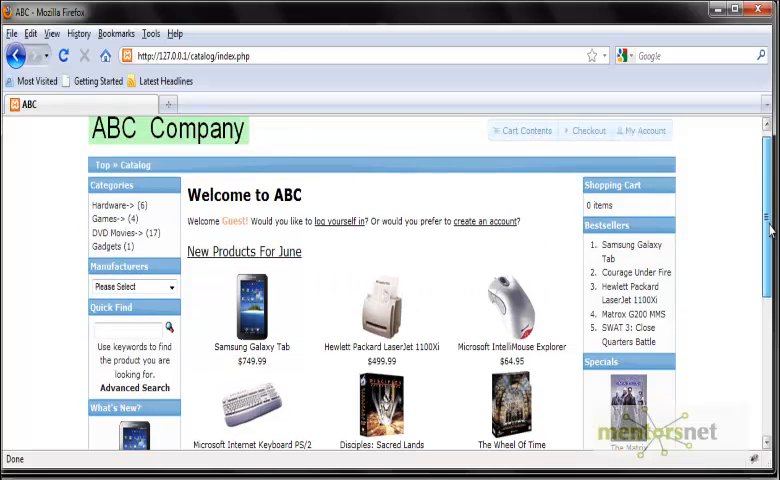
pyautogui.moveTo(252, 310)
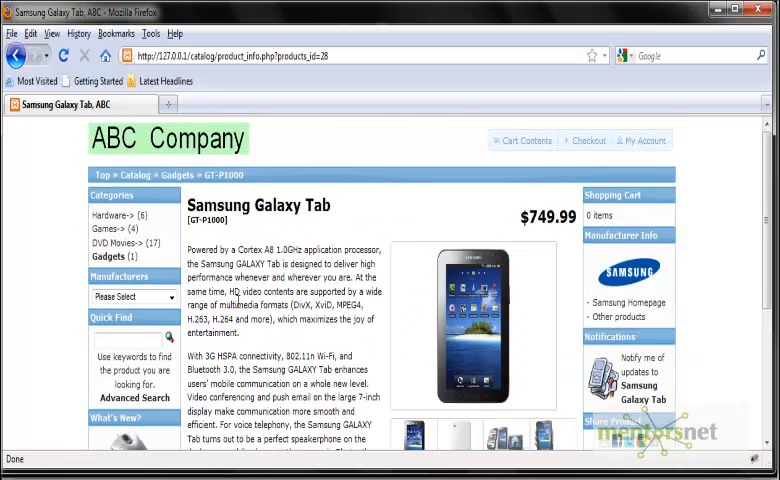
pyautogui.scroll(-3)
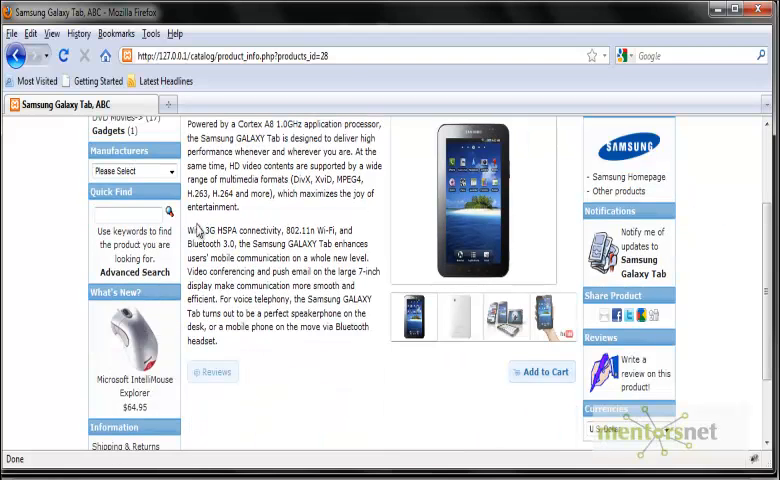
pyautogui.moveTo(188, 232); pyautogui.dragTo(296, 328)
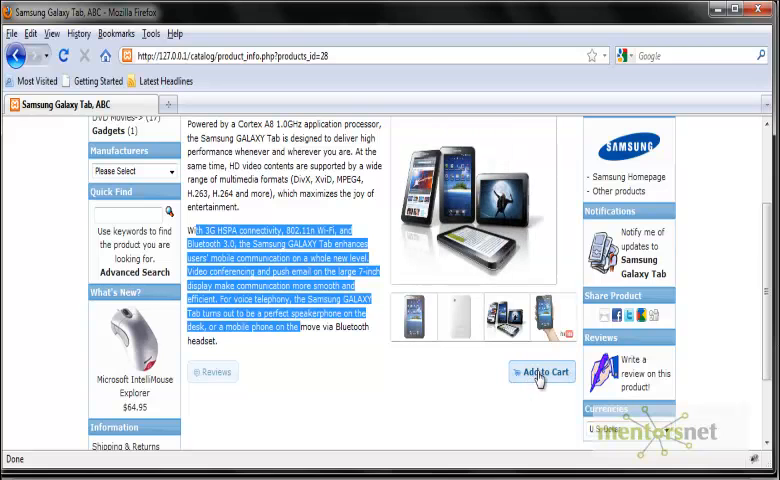
# Add the Samsung Galaxy Tab to the cart and proceed to checkout at the sign-in page.
pyautogui.click(540, 372)
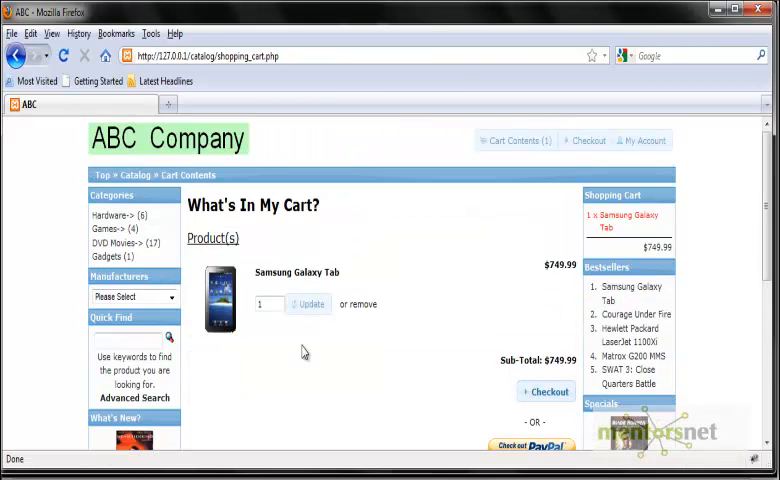
pyautogui.click(268, 304)
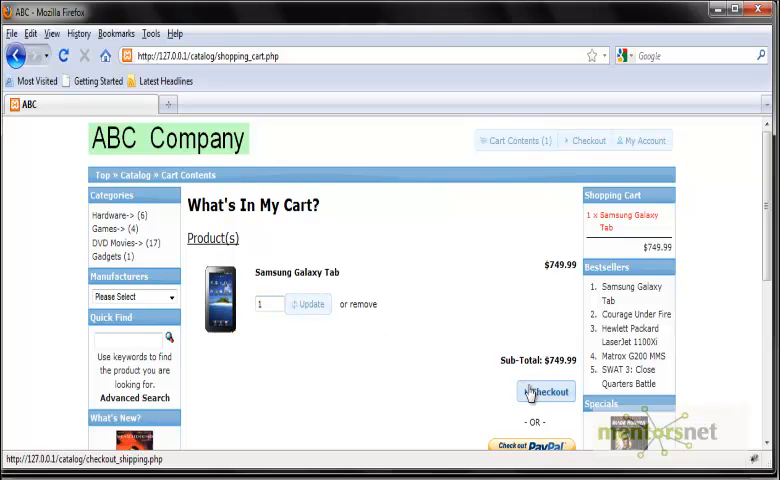
pyautogui.click(546, 392)
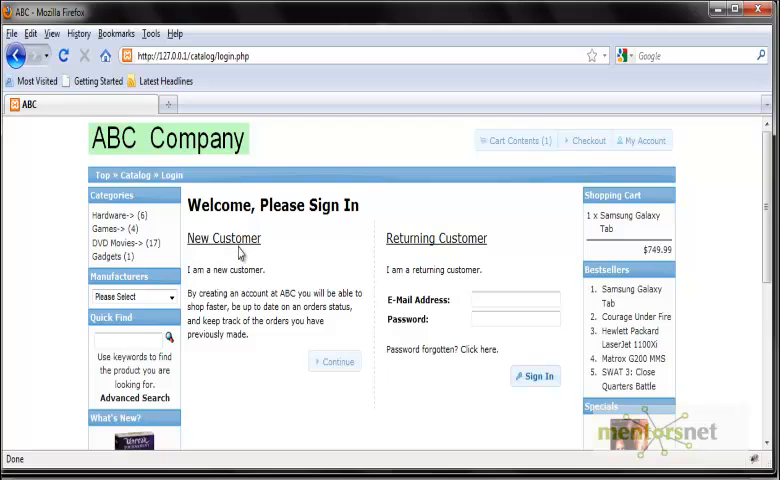
pyautogui.moveTo(472, 224)
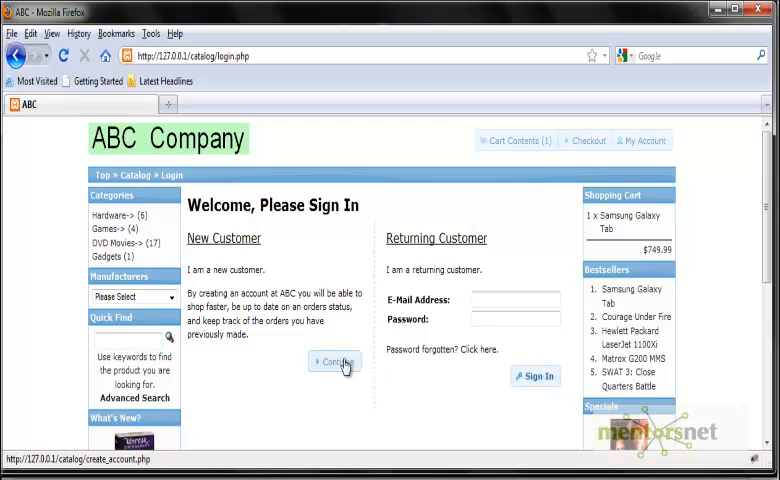
pyautogui.click(334, 360)
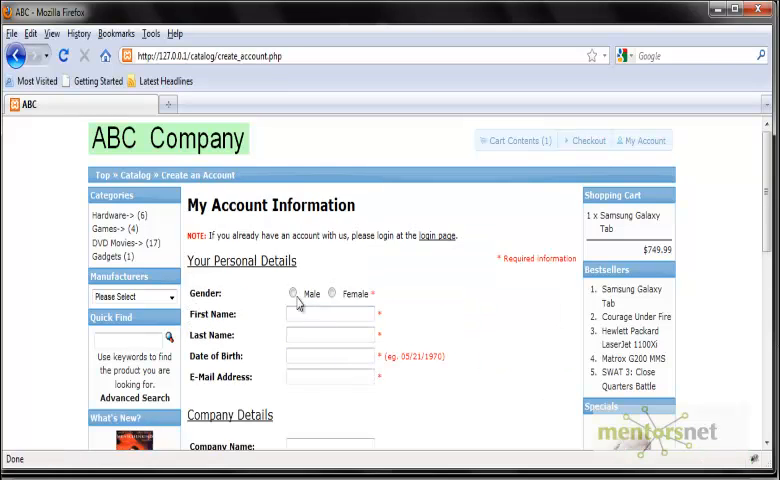
pyautogui.click(292, 292)
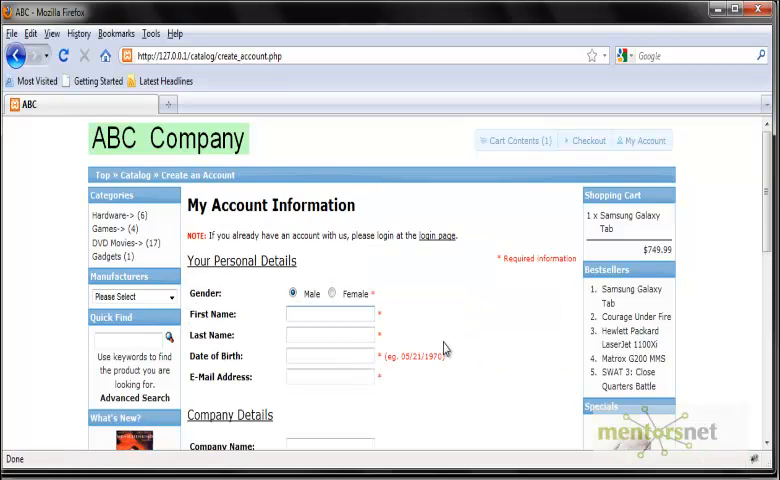
pyautogui.write('John')
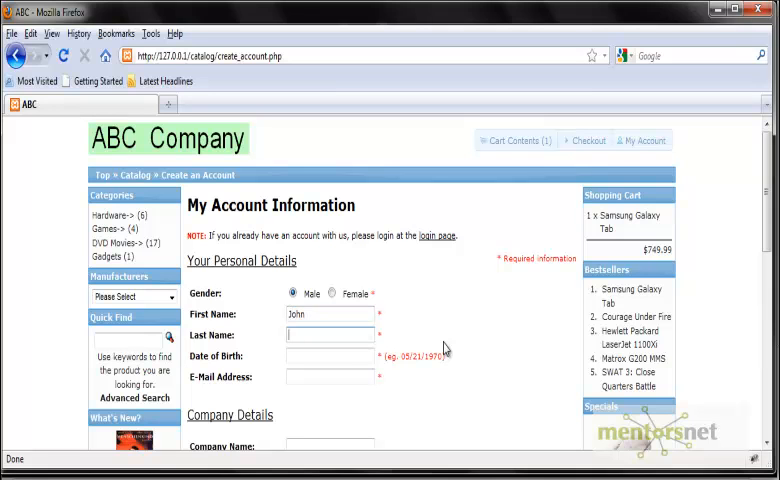
pyautogui.write('K')
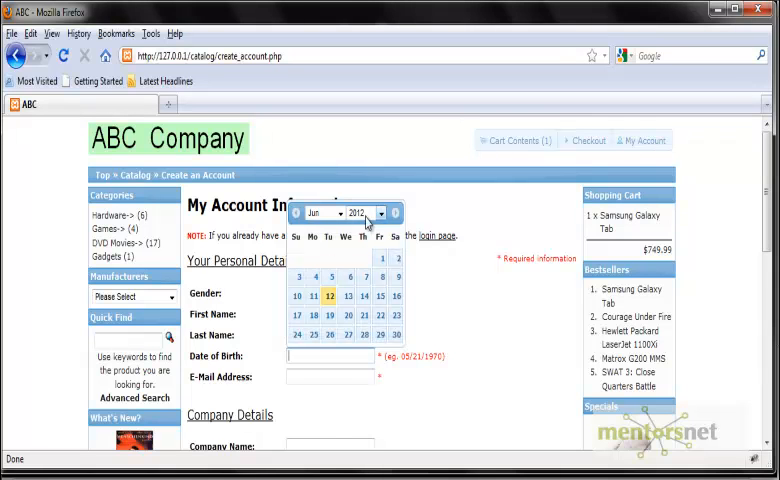
pyautogui.click(376, 212)
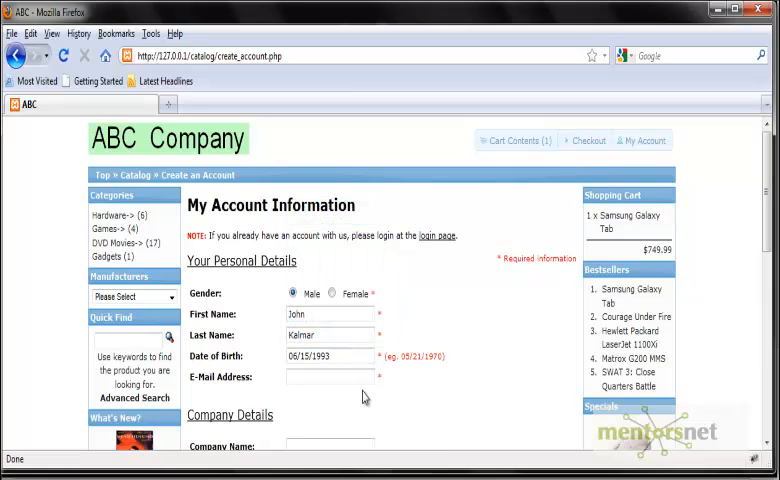
# Begin the e-mail address with 'john@'.
pyautogui.click(330, 376)
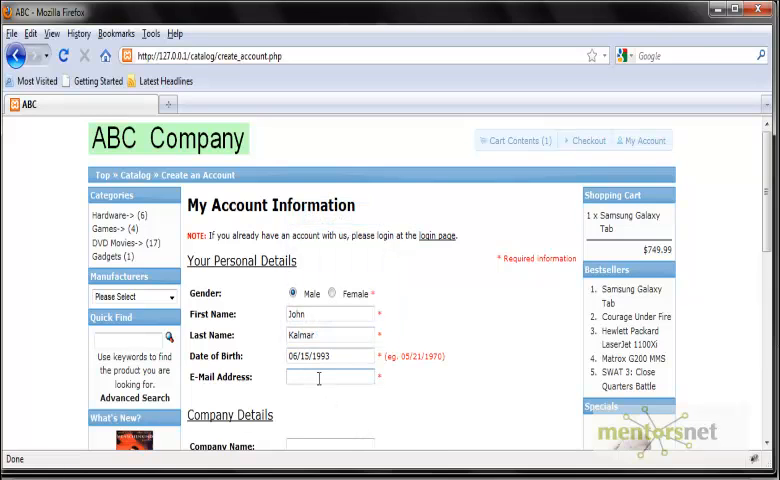
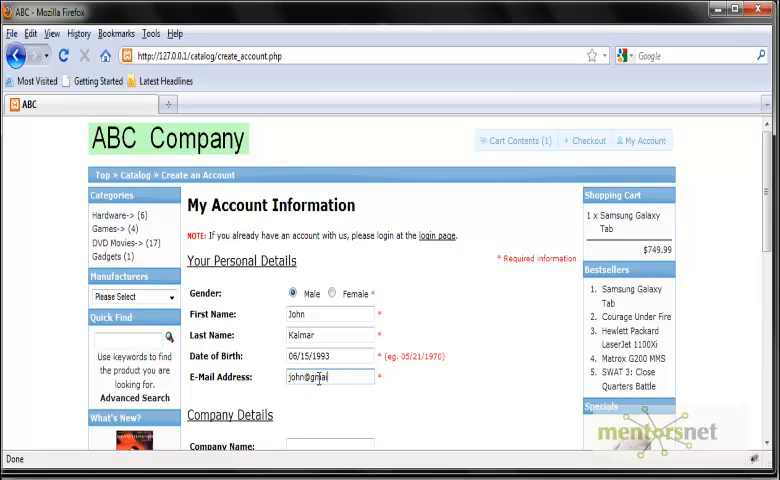
pyautogui.scroll(-3)
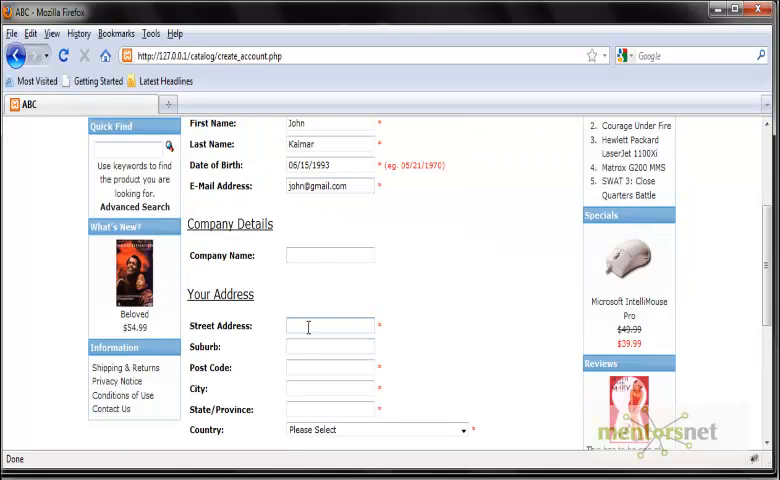
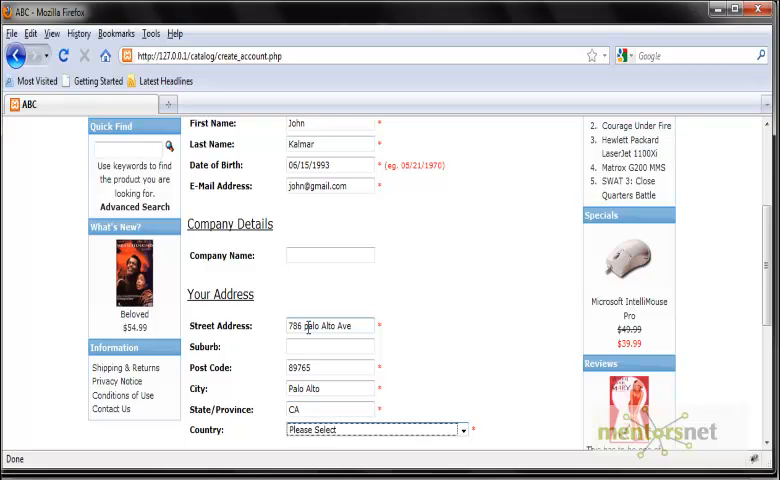
pyautogui.click(370, 428)
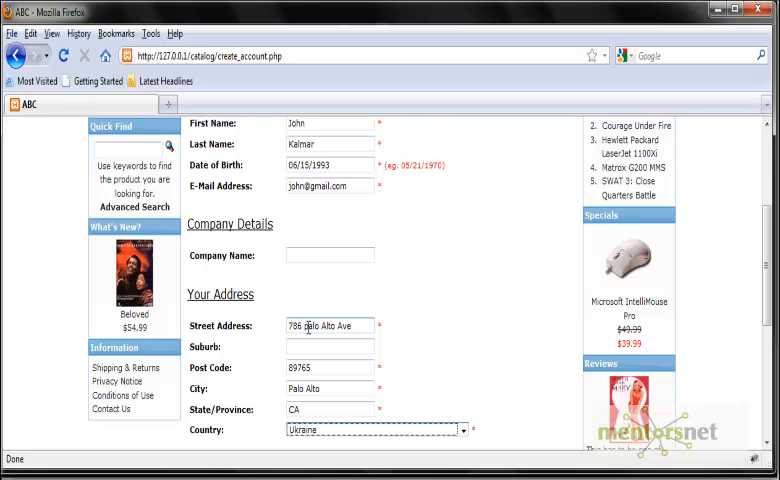
pyautogui.scroll(-3)
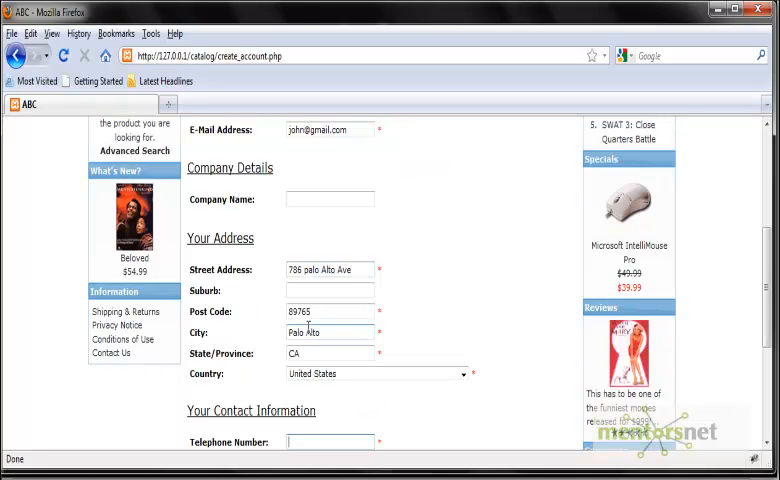
# Enter telephone 89867w8 and a matching password, then submit to create the account.
pyautogui.scroll(-3)
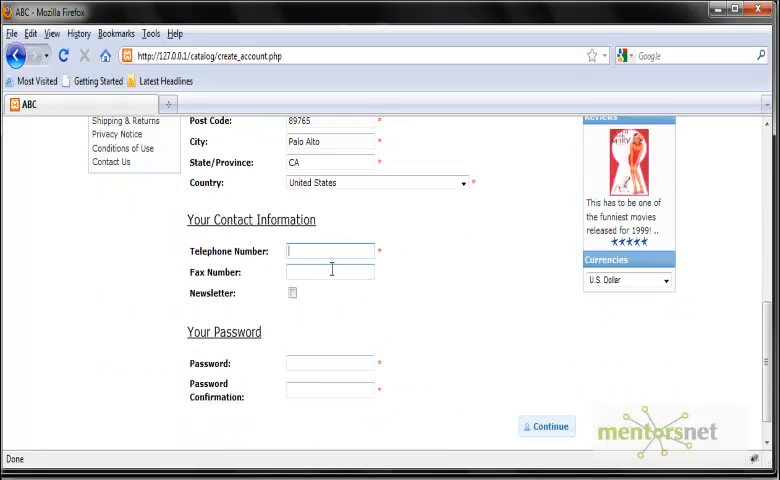
pyautogui.write('89867w8')
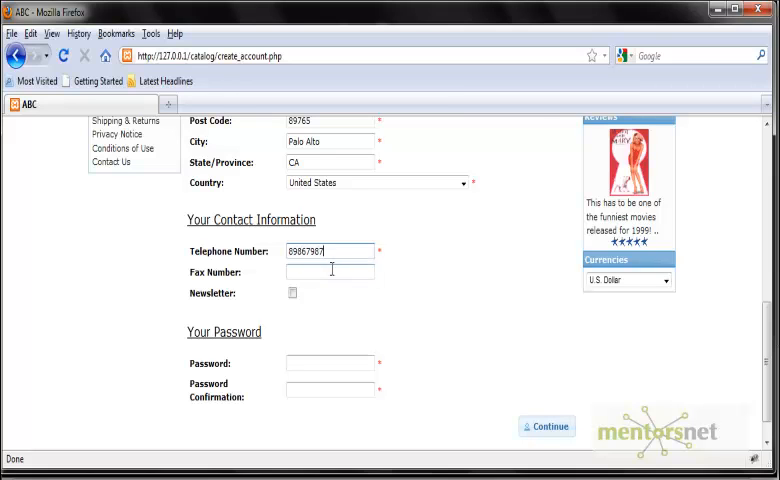
pyautogui.click(330, 364)
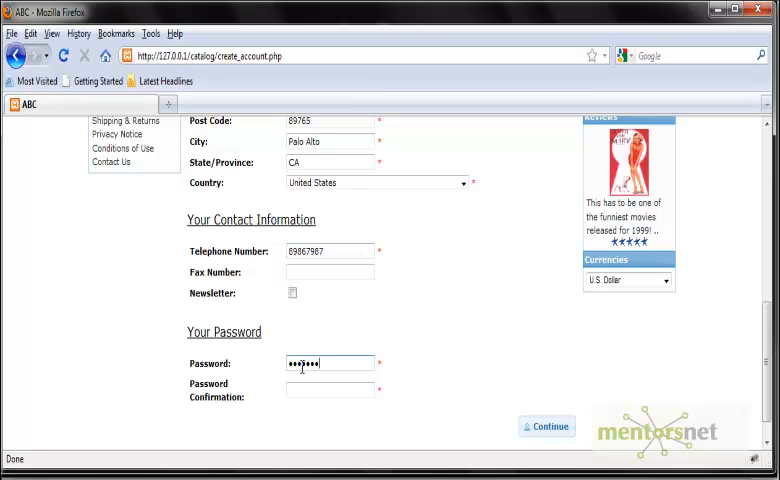
pyautogui.write('•••••')
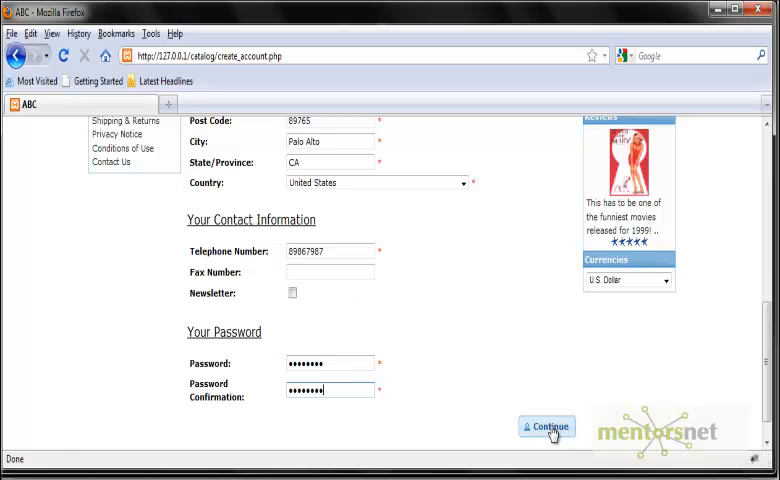
pyautogui.click(548, 428)
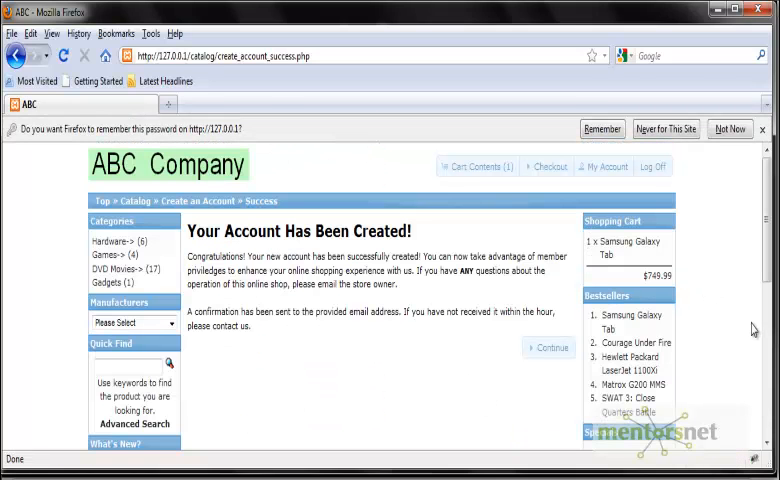
pyautogui.moveTo(434, 252)
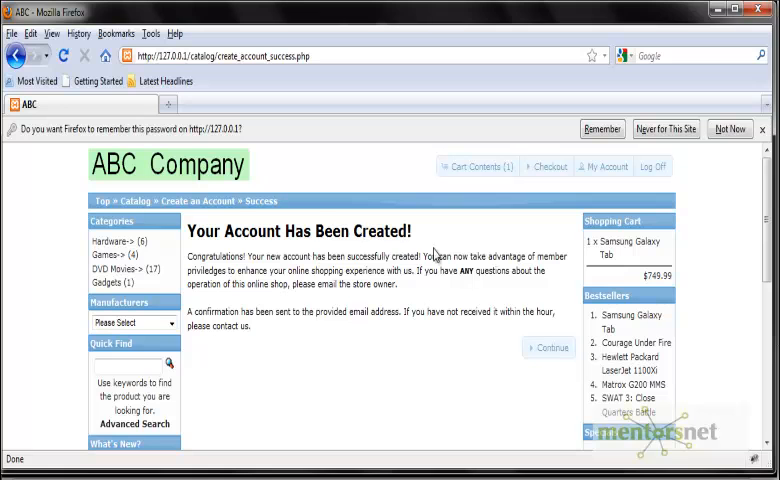
pyautogui.moveTo(476, 292)
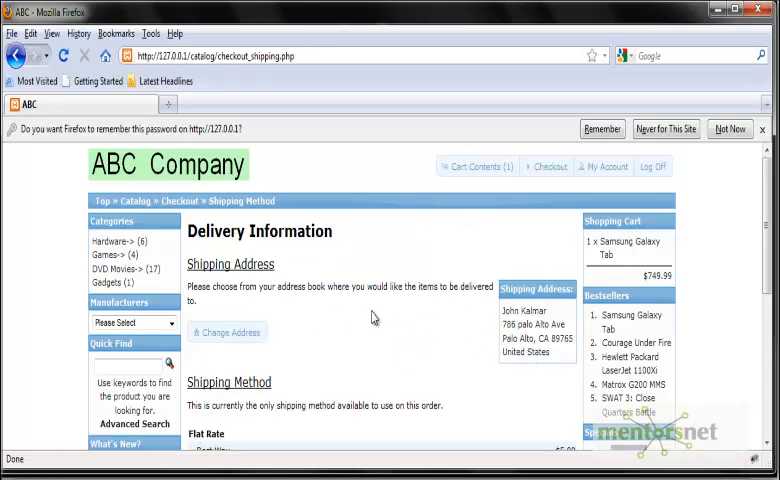
# Add the order comment 'Please send me ASAP' with Flat Rate shipping and continue to payment.
pyautogui.scroll(-3)
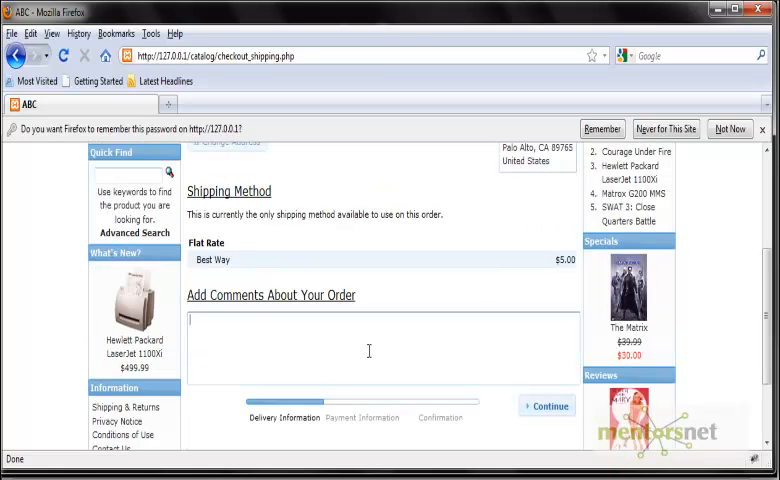
pyautogui.write('Please send')
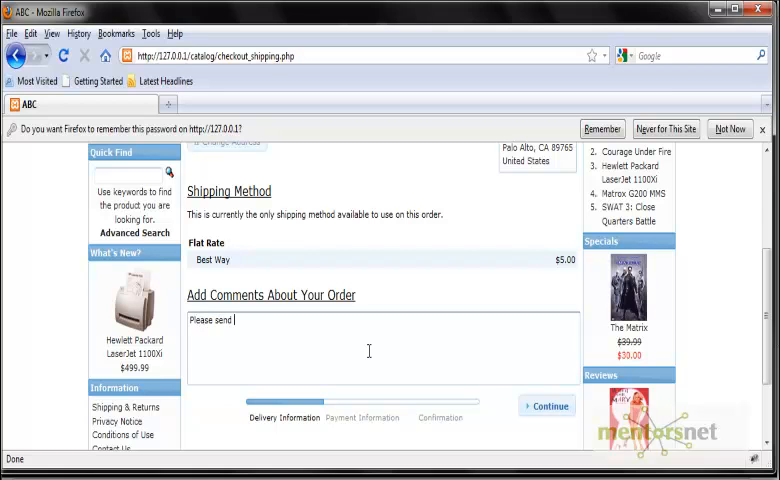
pyautogui.write('me ASAP')
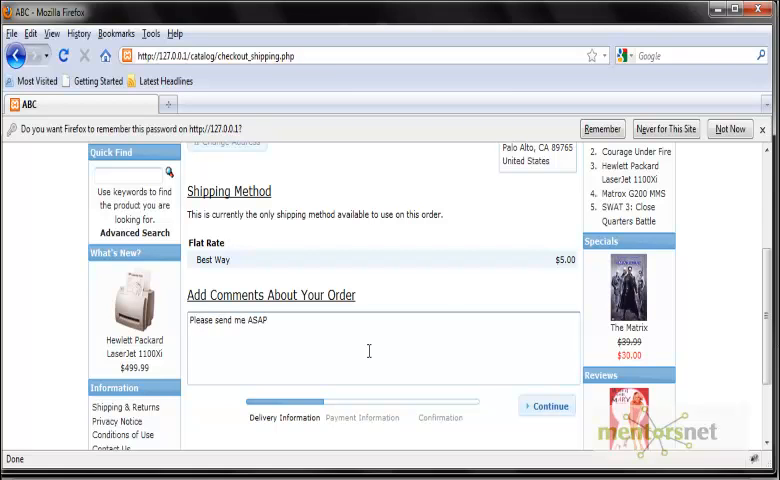
pyautogui.click(546, 404)
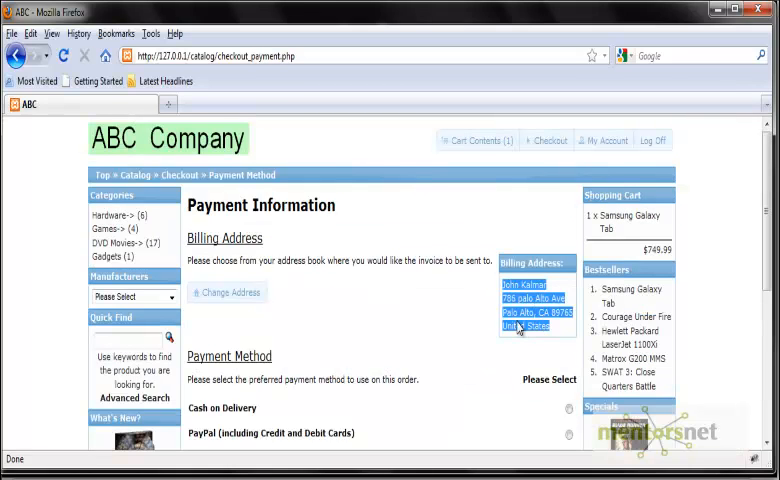
# Choose Cash on Delivery and continue to the $754.99 order confirmation.
pyautogui.scroll(-3)
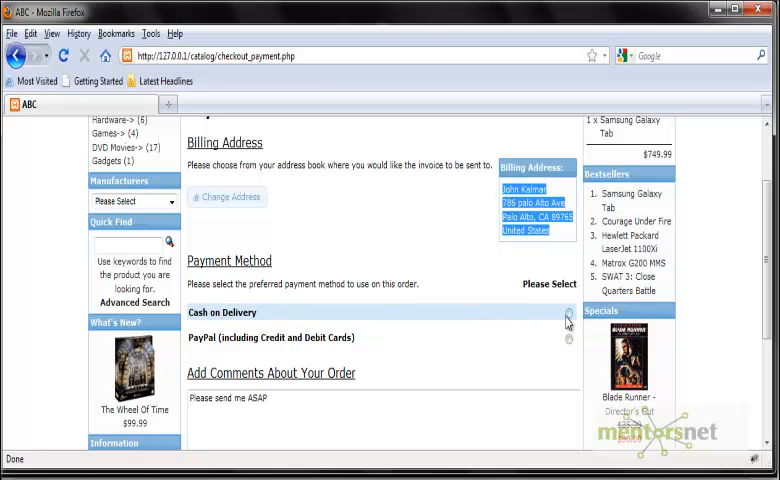
pyautogui.click(568, 312)
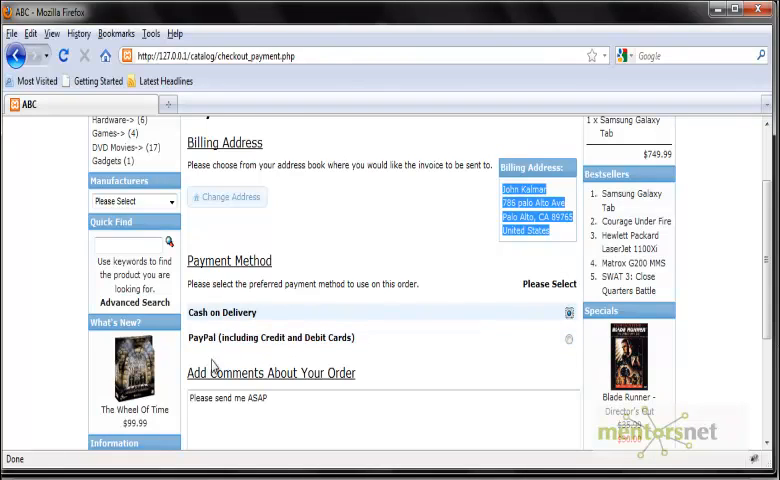
pyautogui.scroll(-3)
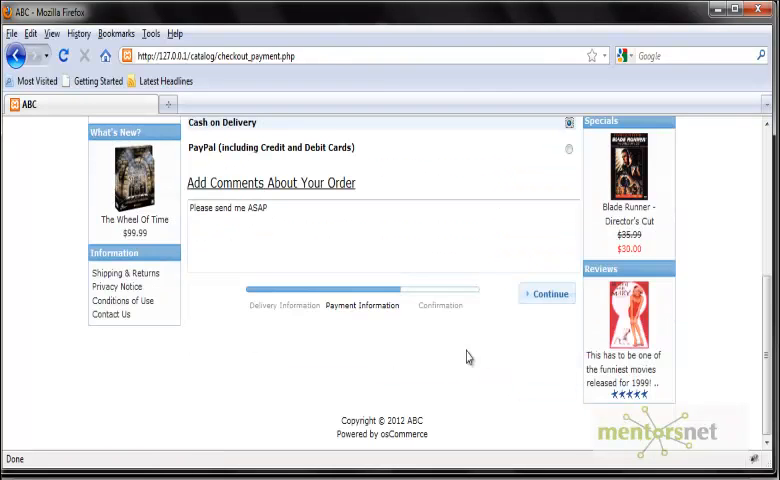
pyautogui.click(548, 292)
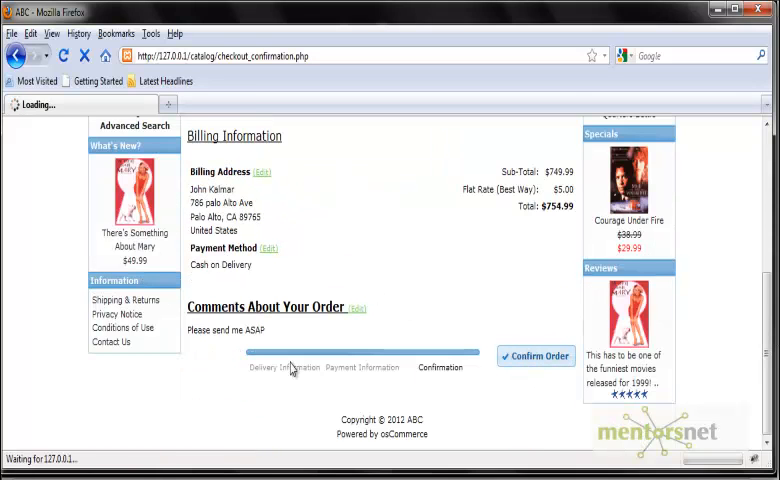
# Confirm the order and highlight the 'Your Order Has Been Processed!' heading.
pyautogui.click(536, 356)
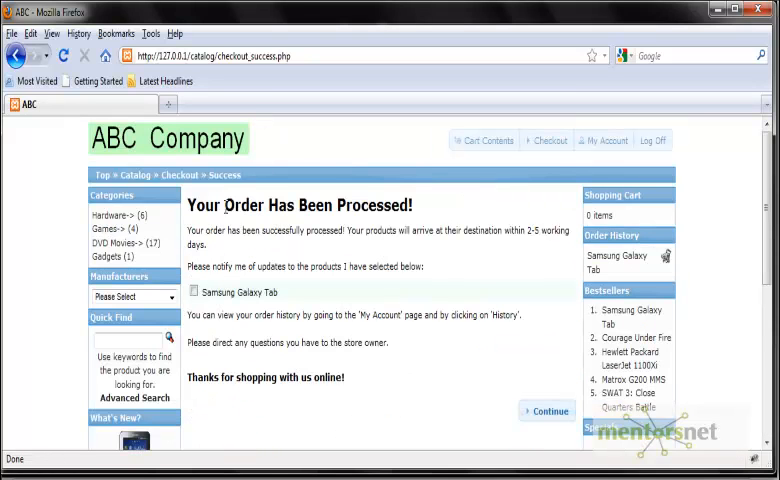
pyautogui.moveTo(228, 204); pyautogui.dragTo(390, 204)
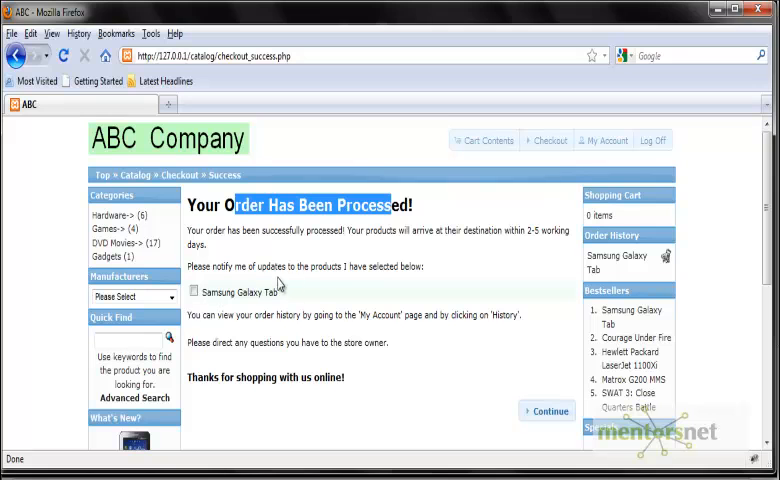
pyautogui.moveTo(288, 304)
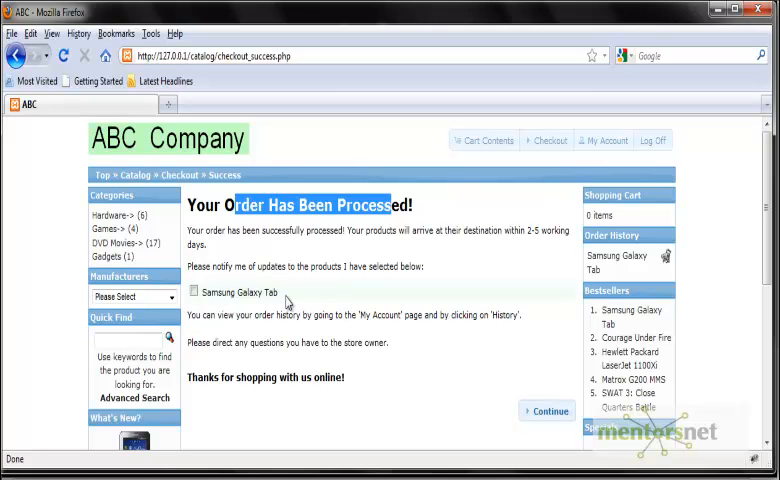